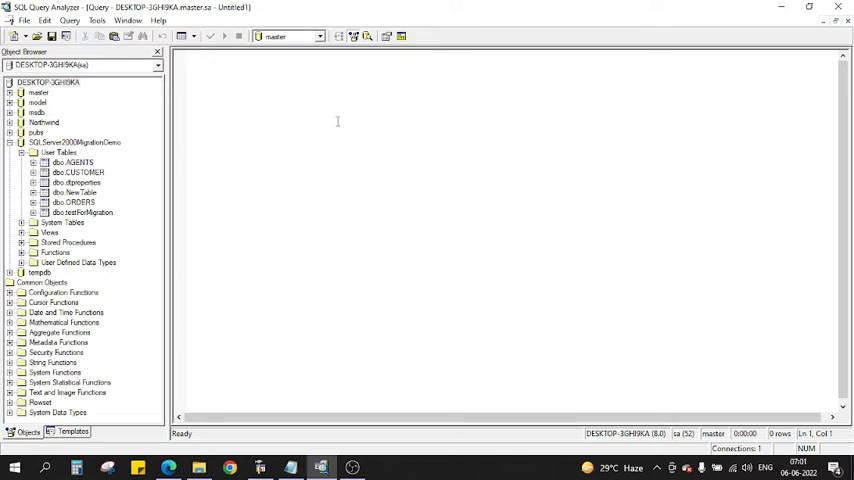
pyautogui.write('Select')
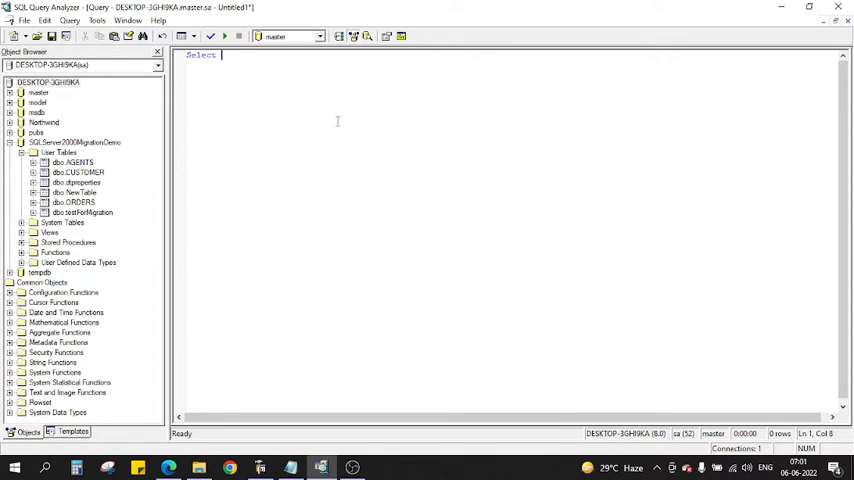
pyautogui.write('##')
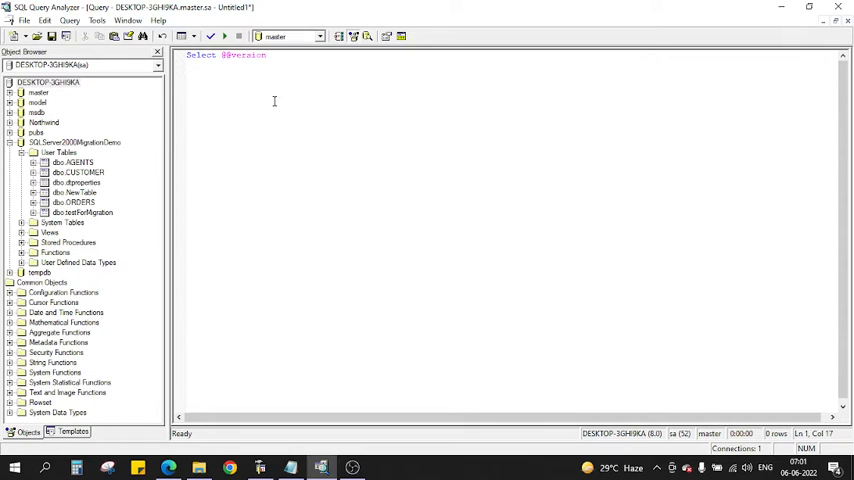
pyautogui.click(211, 36)
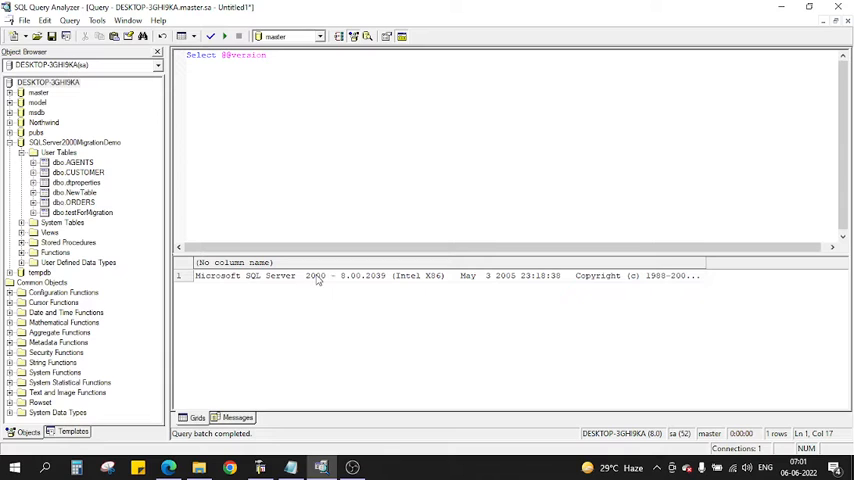
pyautogui.moveTo(368, 285)
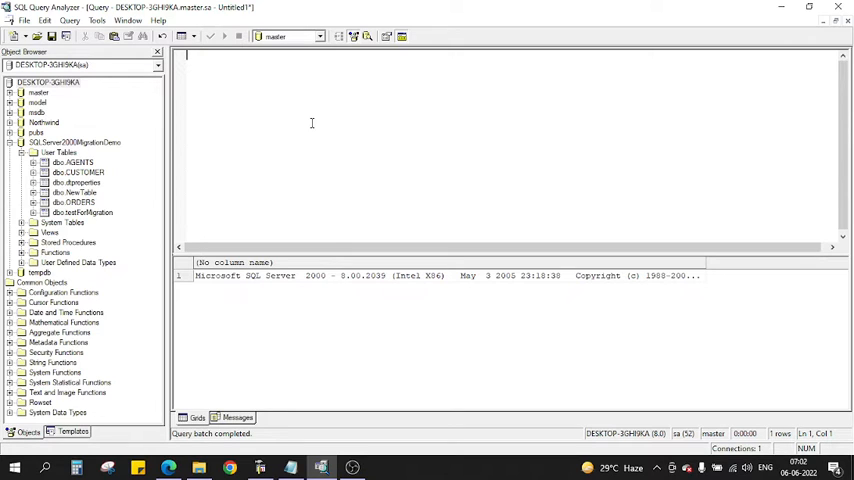
pyautogui.moveTo(304, 146)
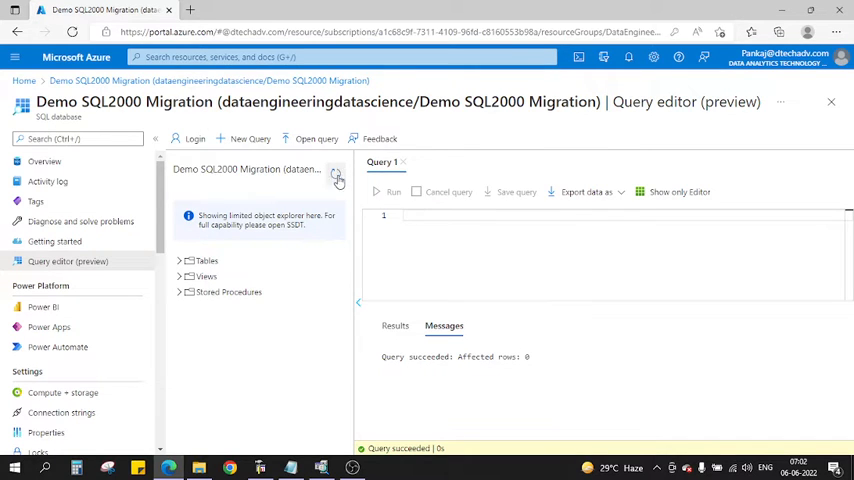
# Refresh the query editor's object list, accept the certificate, and expand the empty Tables folder
pyautogui.click(337, 175)
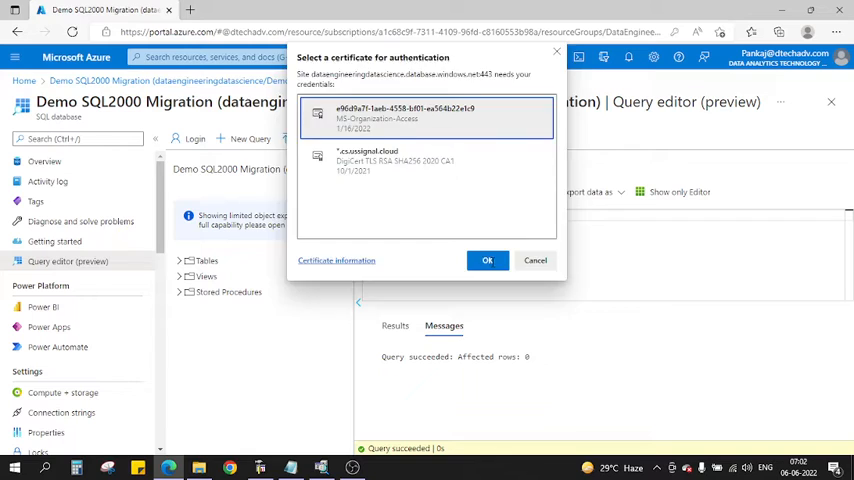
pyautogui.click(487, 260)
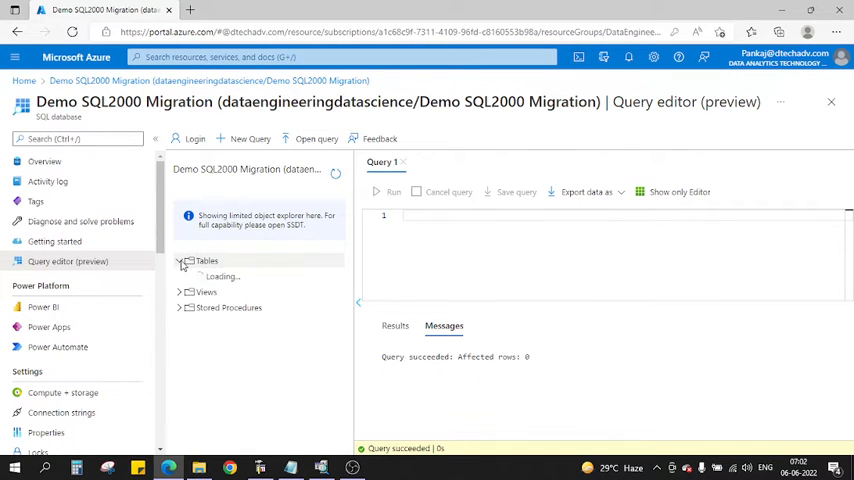
pyautogui.click(187, 260)
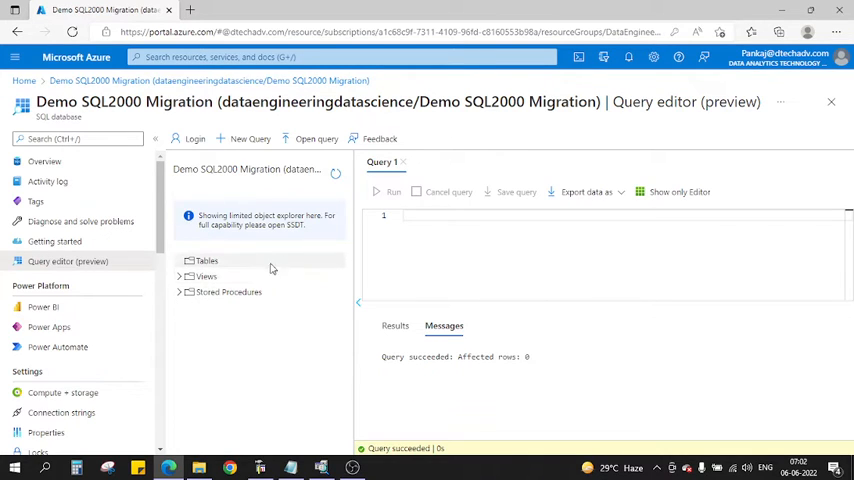
pyautogui.moveTo(350, 407)
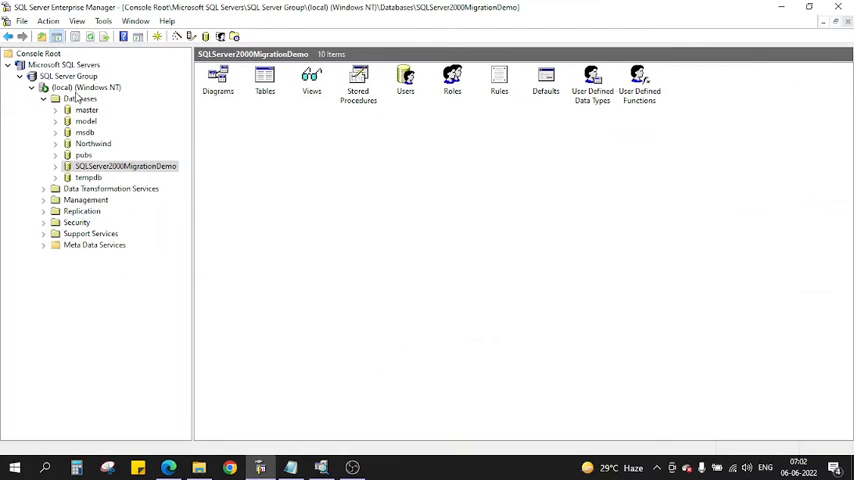
# Expand the SQLServer2000MigrationDemo node, then return to Query Analyzer
pyautogui.click(55, 166)
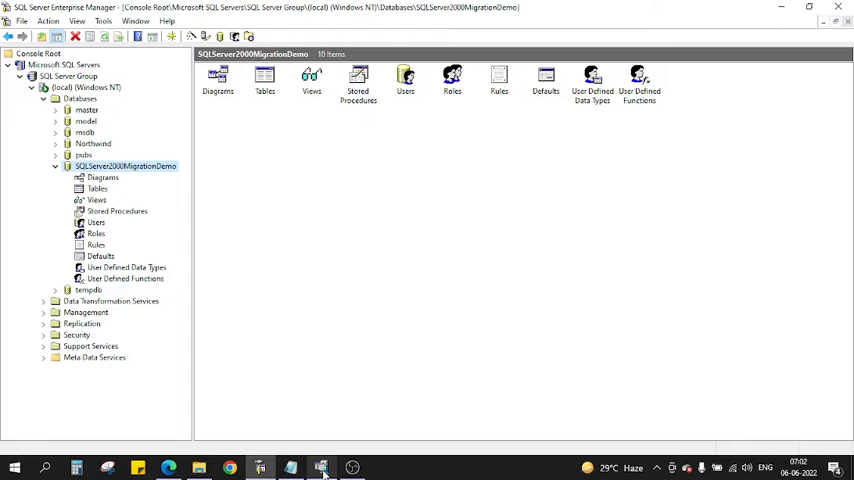
pyautogui.click(320, 467)
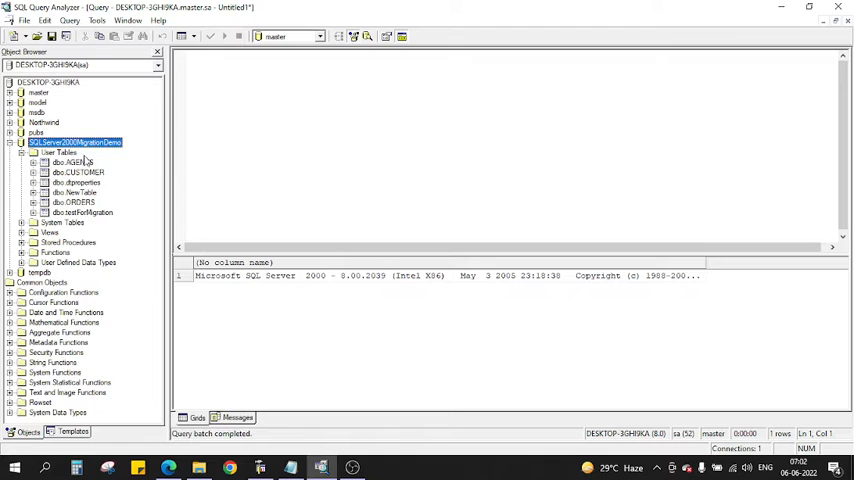
pyautogui.moveTo(62, 206)
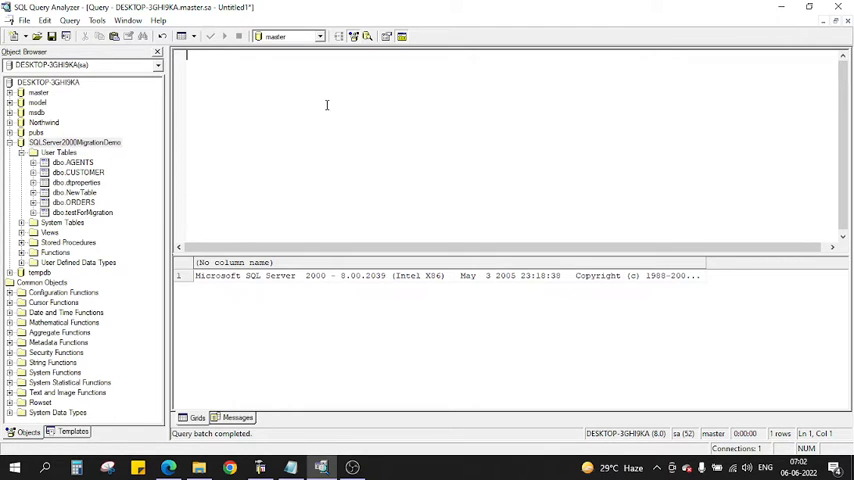
# Run SELECT * FROM dbo.AGENTS against SQLServer2000MigrationDemo, returning 34 rows
pyautogui.write('Select *')
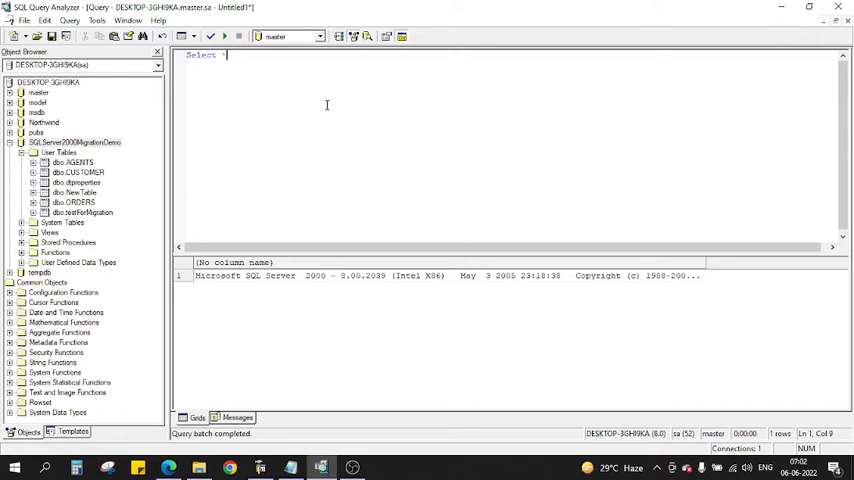
pyautogui.write('from')
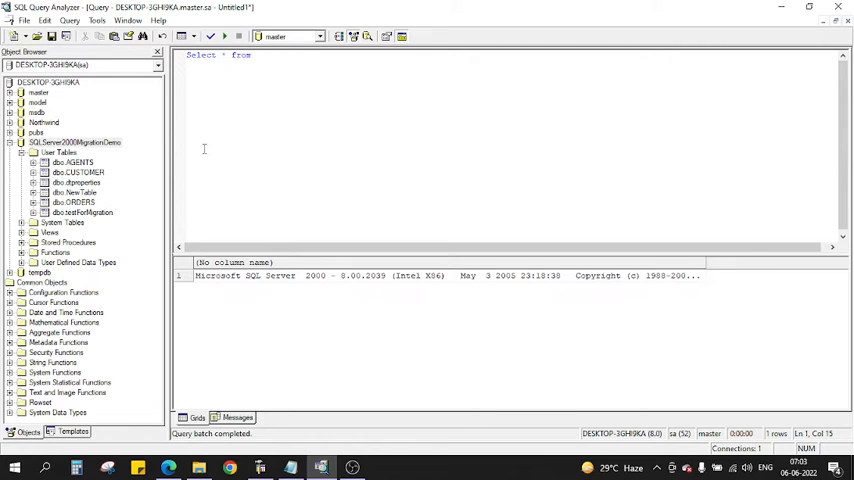
pyautogui.write('dbo.AGENTS')
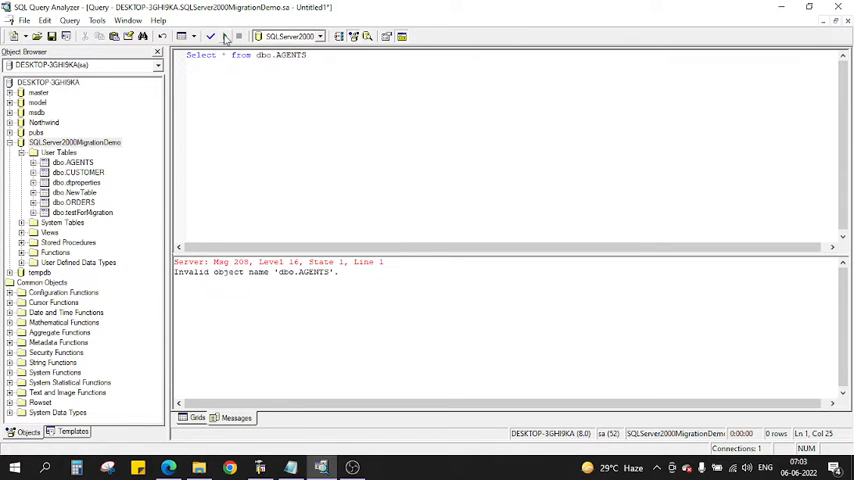
pyautogui.click(224, 37)
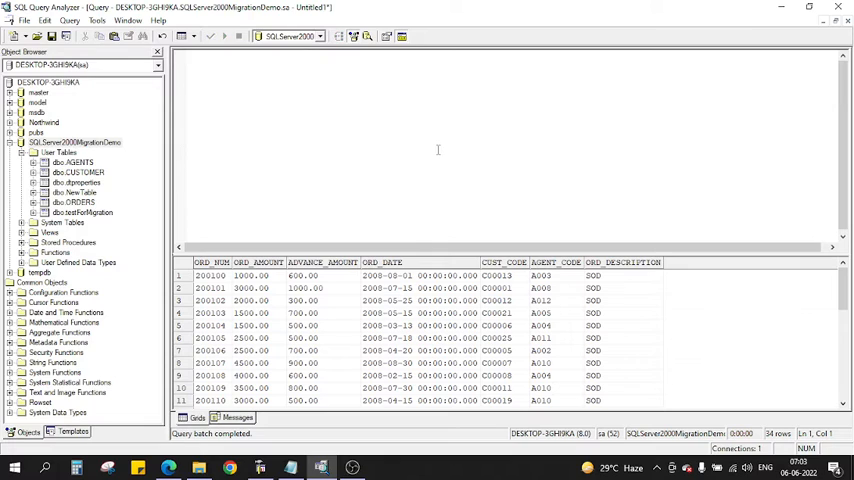
pyautogui.moveTo(361, 186)
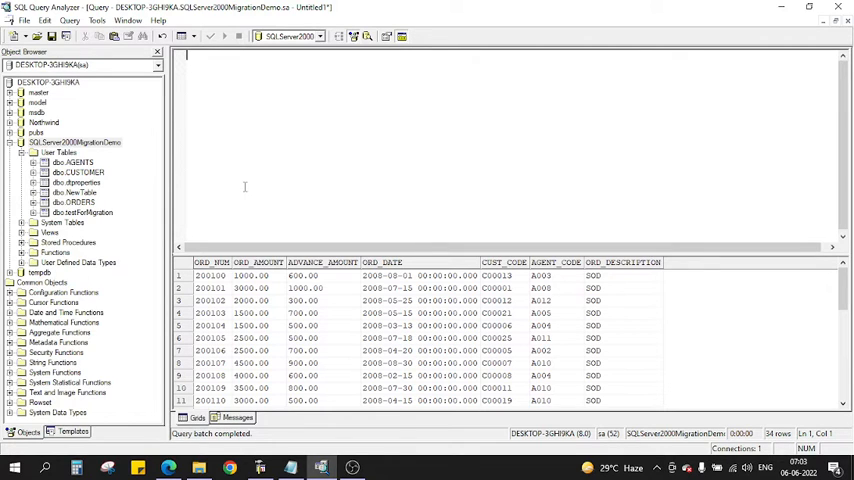
pyautogui.moveTo(280, 319)
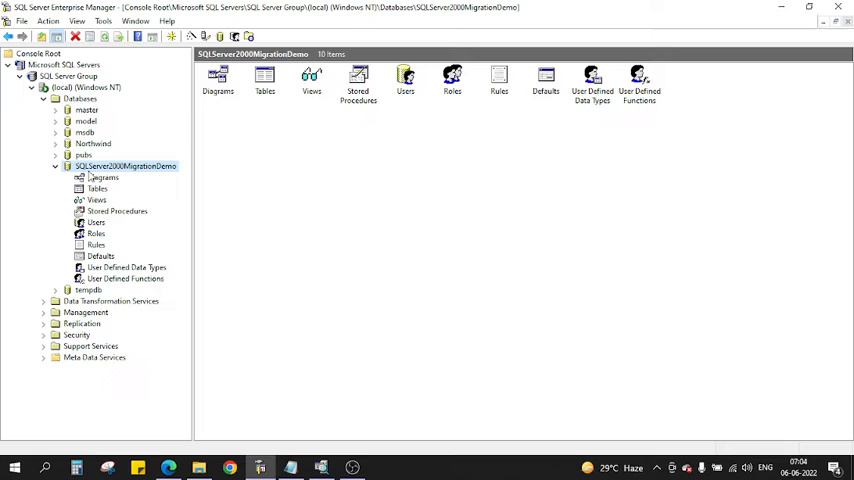
pyautogui.moveTo(108, 172)
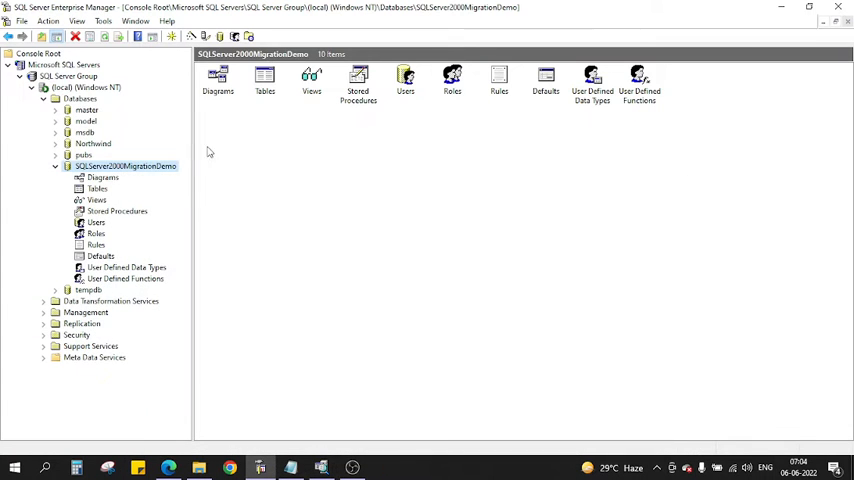
# Show the 25 tables, including AGENTS, CUSTOMER, ORDERS and testForMigration
pyautogui.click(97, 188)
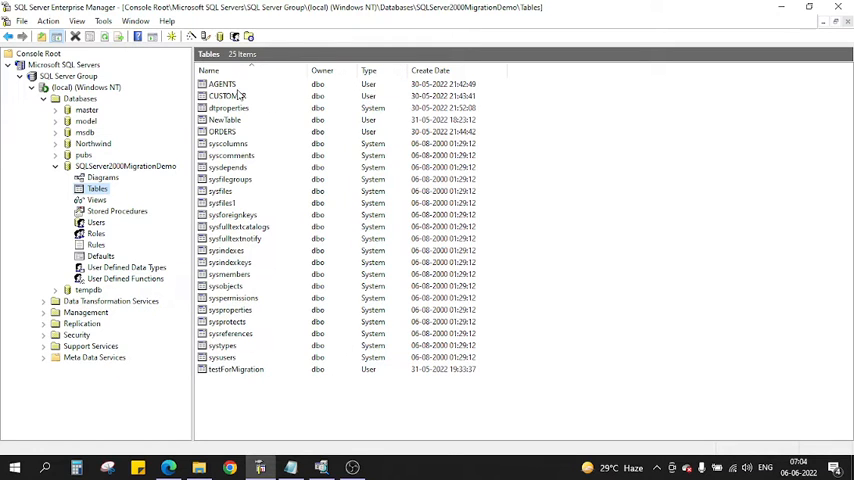
pyautogui.moveTo(230, 131)
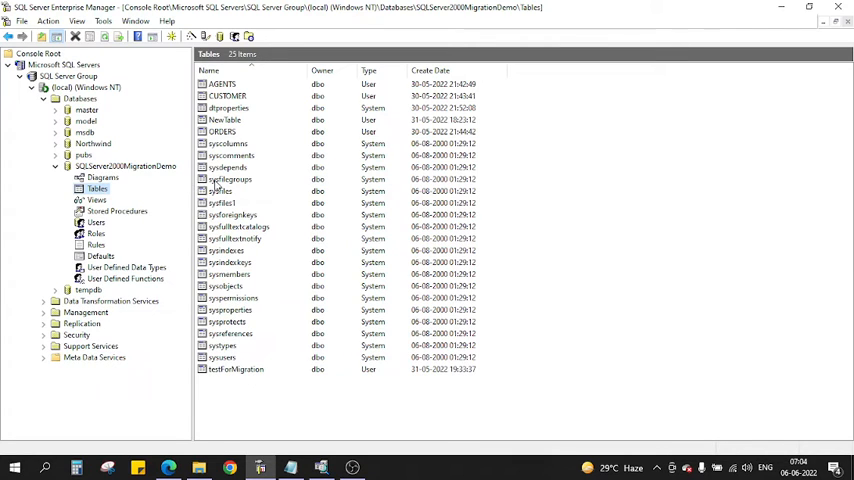
# Launch the DTS Import/Export Wizard from the demo database's tasks and pass the welcome page
pyautogui.rightClick(125, 166)
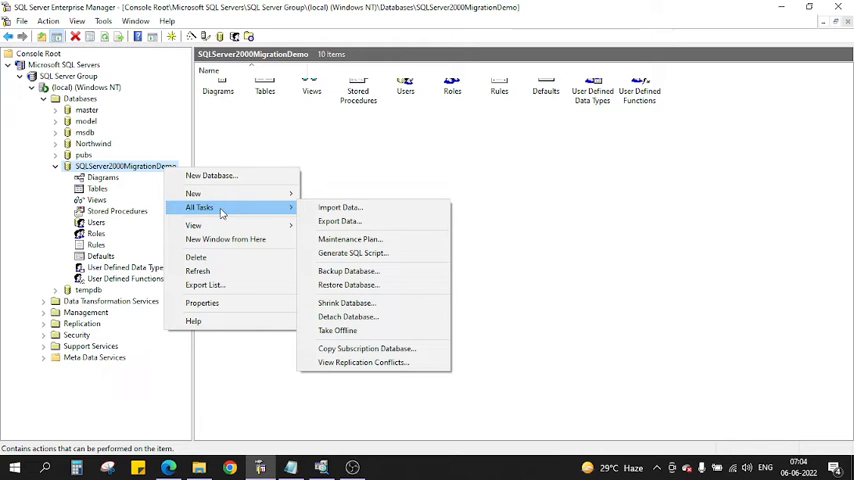
pyautogui.click(339, 221)
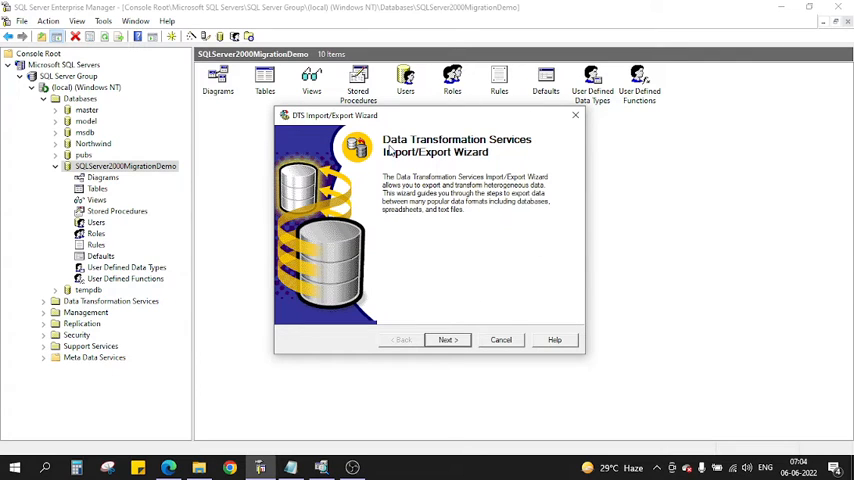
pyautogui.moveTo(535, 210)
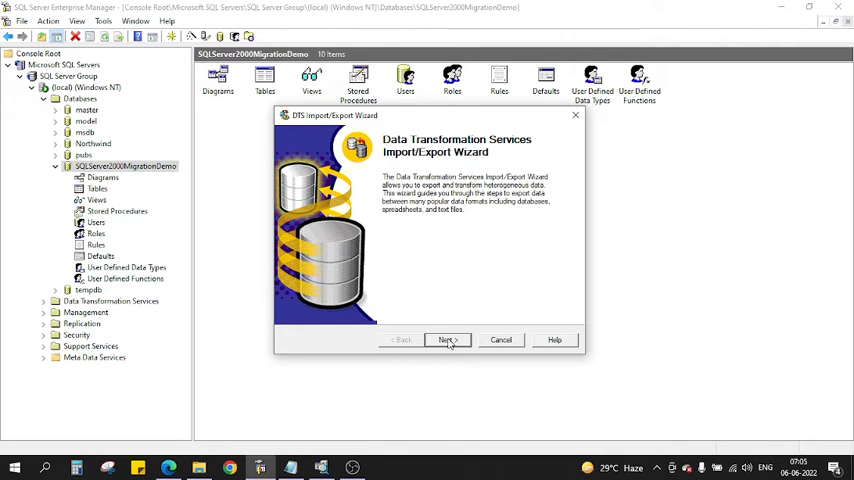
pyautogui.click(448, 339)
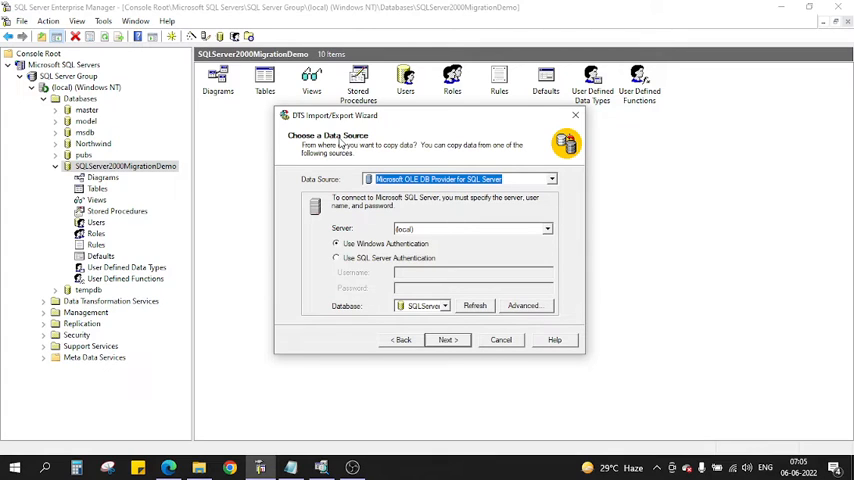
pyautogui.moveTo(130, 158)
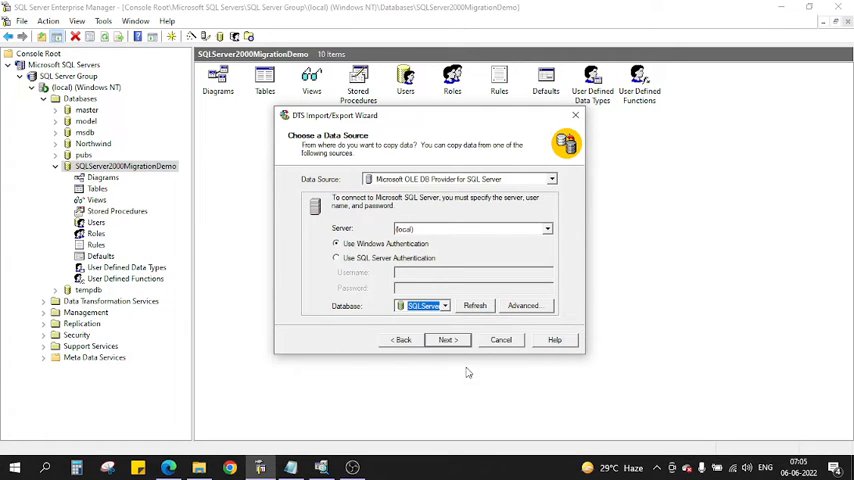
# Accept the (local) SQL Server source with Windows Authentication and continue
pyautogui.click(447, 339)
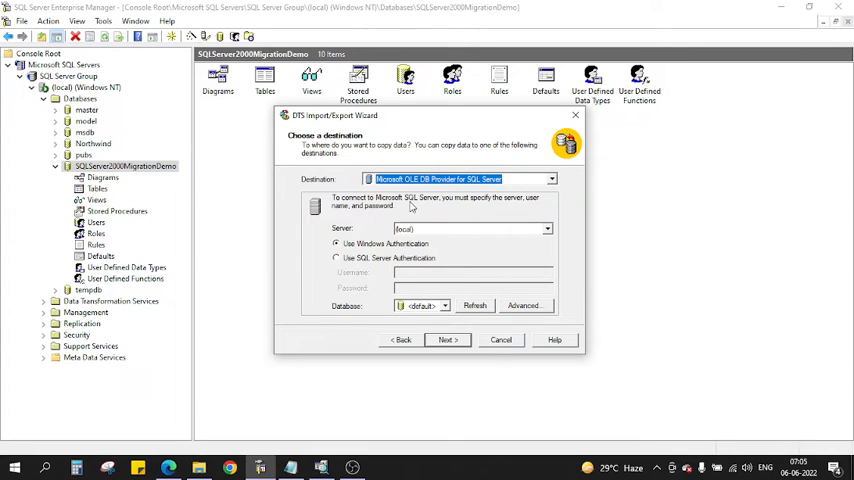
pyautogui.moveTo(421, 268)
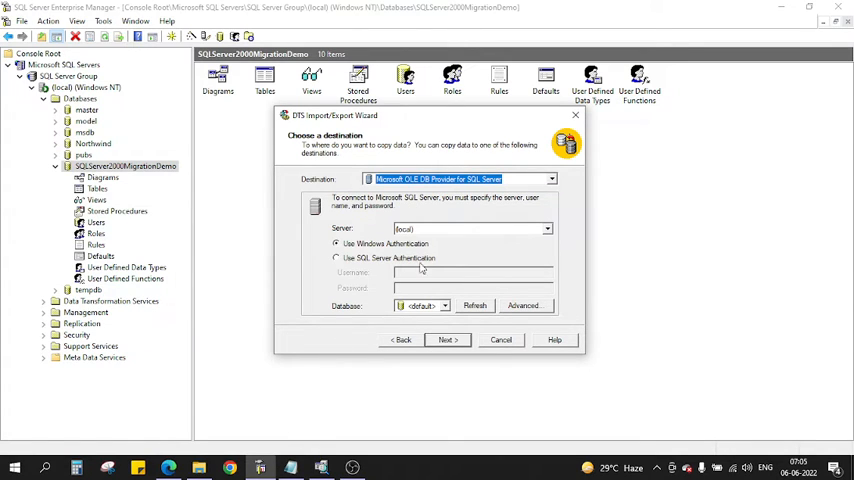
pyautogui.moveTo(423, 245)
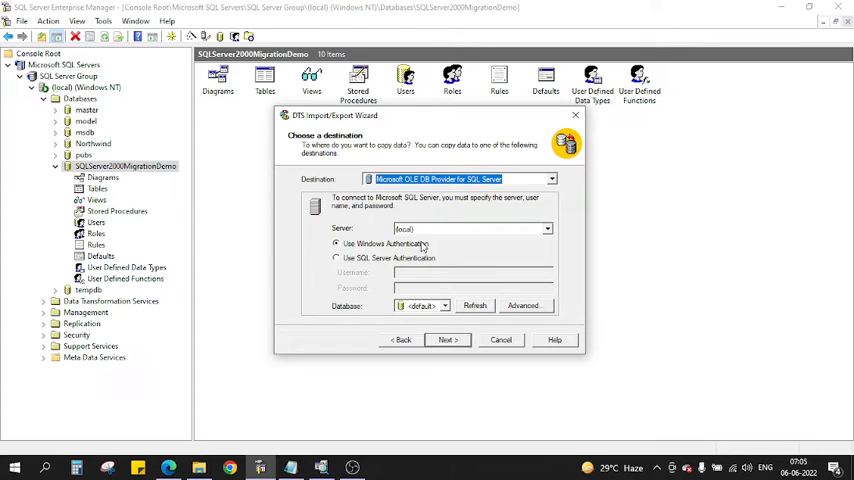
pyautogui.moveTo(318, 343)
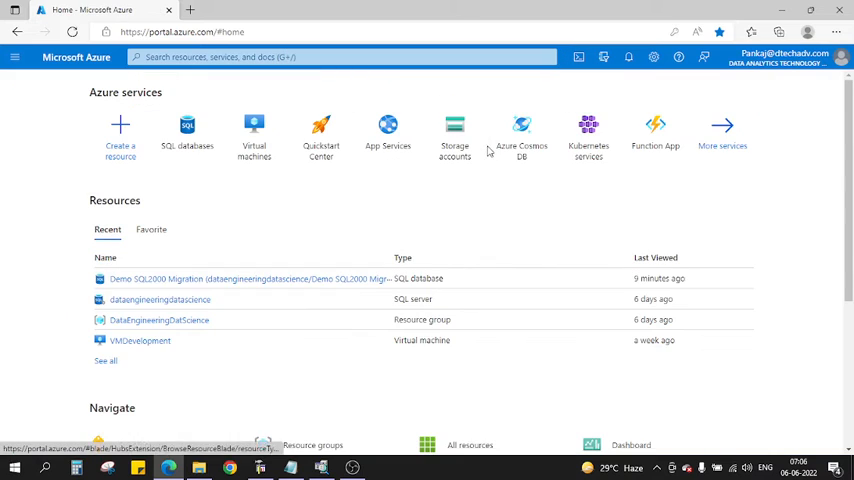
pyautogui.moveTo(184, 283)
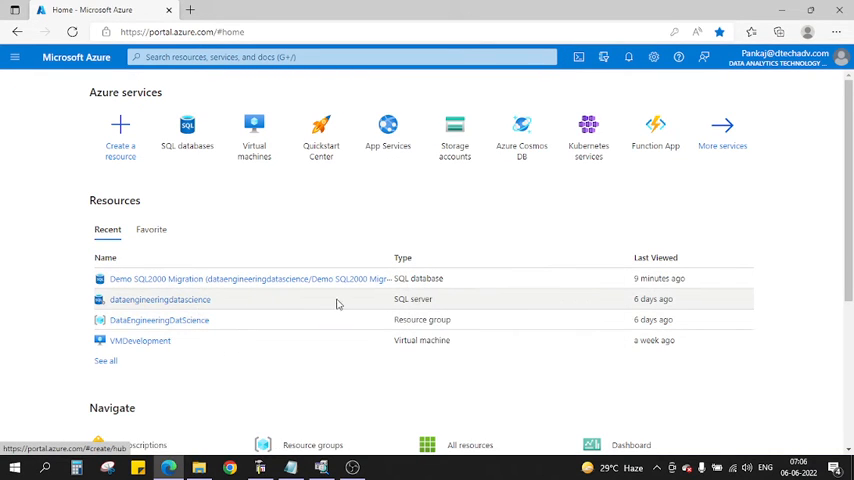
# Go from the dataengineeringdatascience server to Demo SQL2000 Migration and copy the server name
pyautogui.click(159, 299)
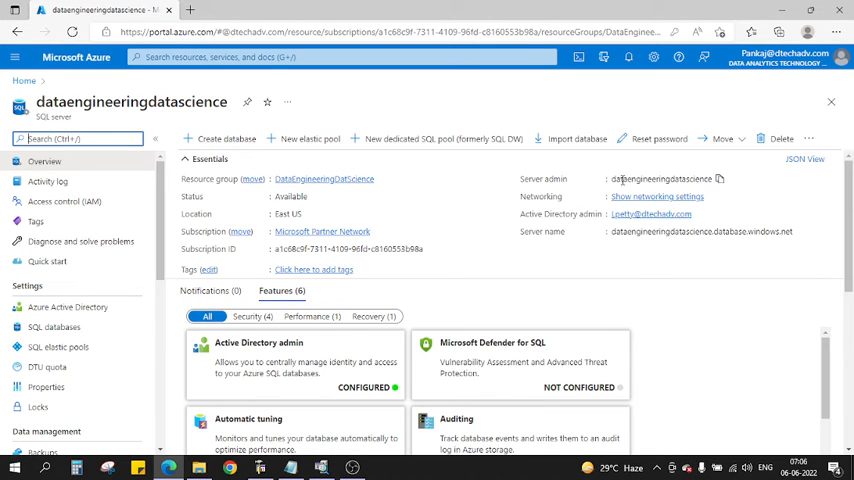
pyautogui.scroll(-3)
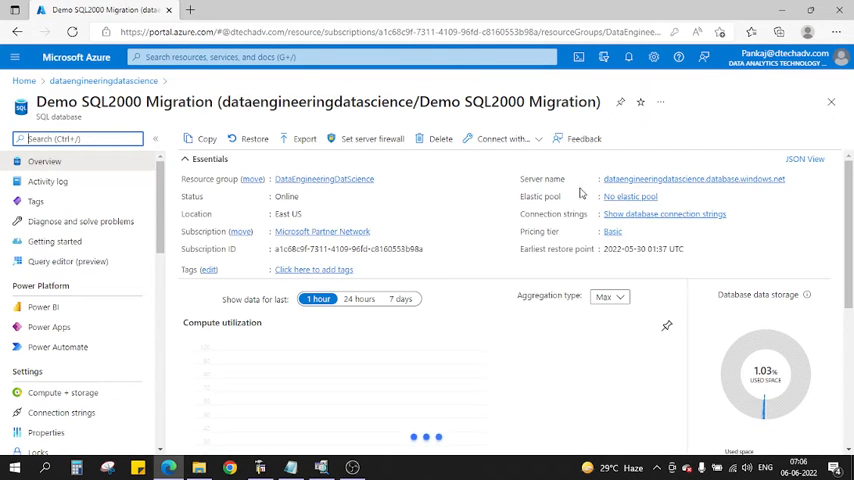
pyautogui.click(795, 179)
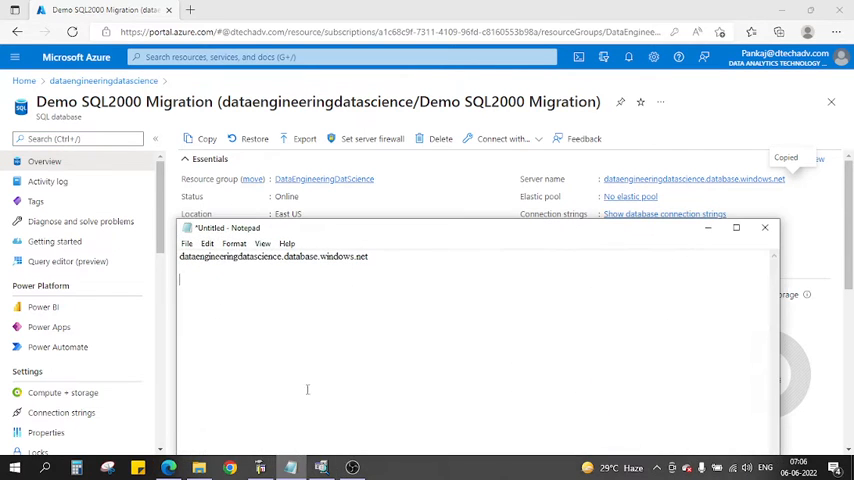
# Paste dataengineeringdatascience.database.windows.net into Notepad and copy it again
pyautogui.click(765, 227)
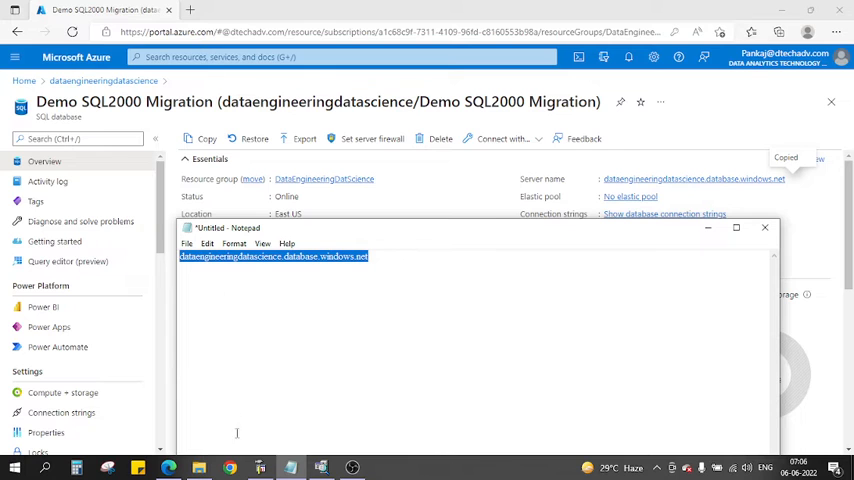
pyautogui.moveTo(259, 467)
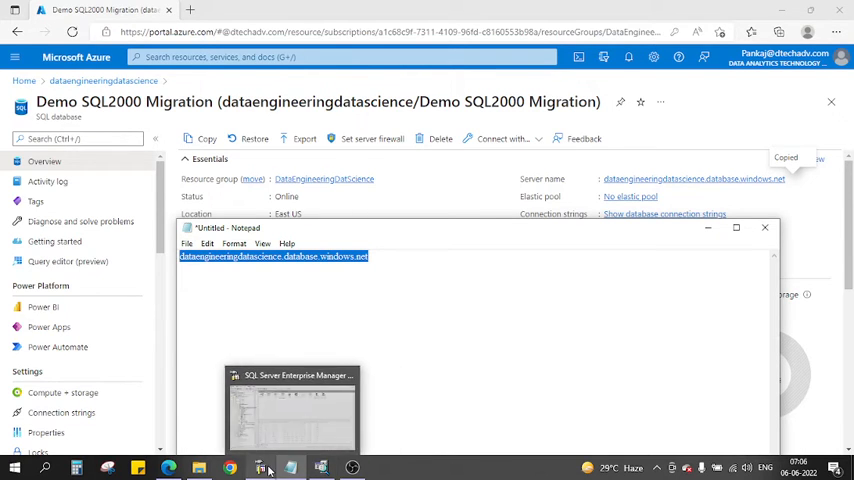
# Set destination server dataengineeringdatascience, SQL Server login, and database Demo SQL2000 Migration
pyautogui.click(291, 405)
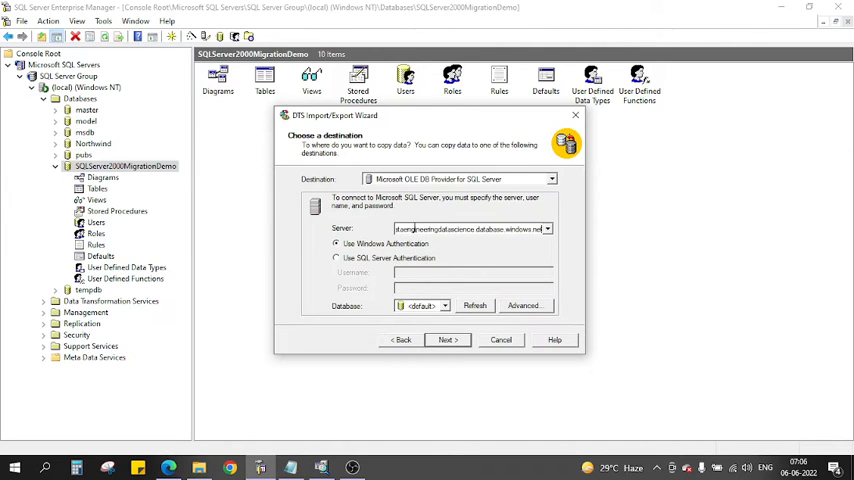
pyautogui.click(336, 258)
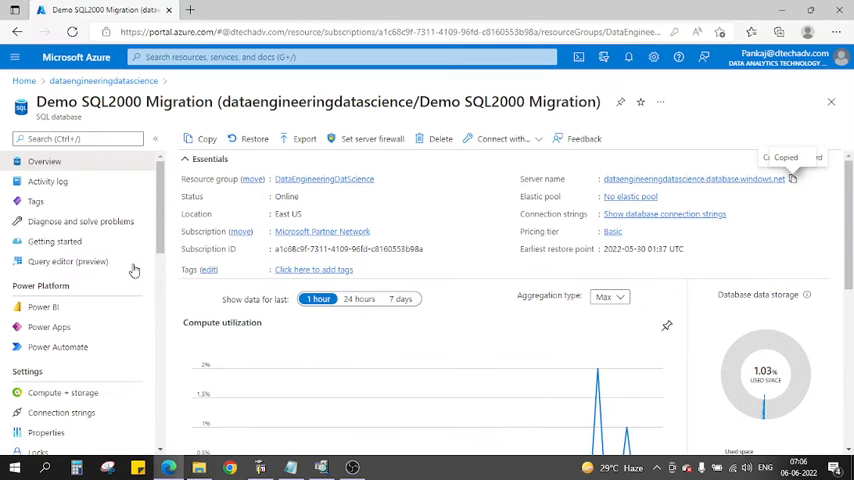
pyautogui.click(67, 261)
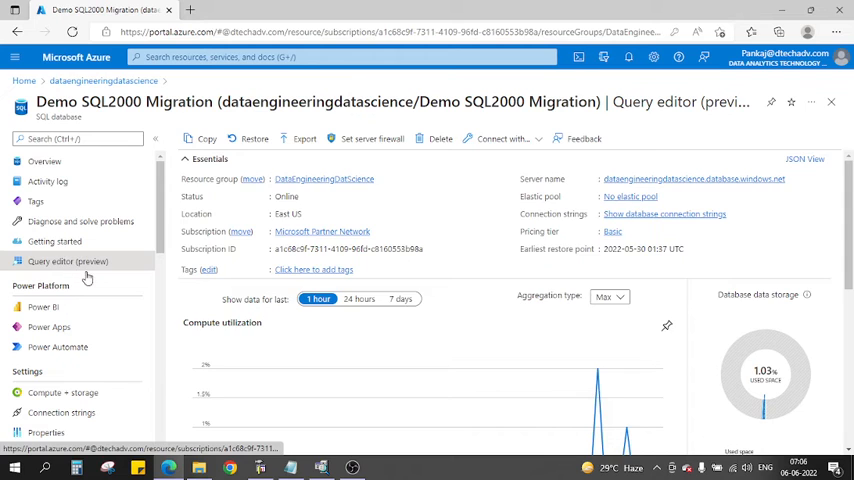
pyautogui.click(67, 261)
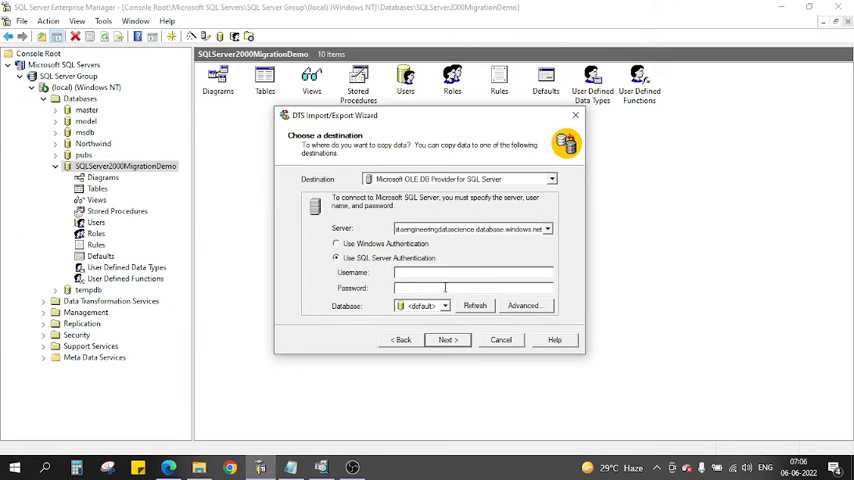
pyautogui.write('dataengineeringdatascience')
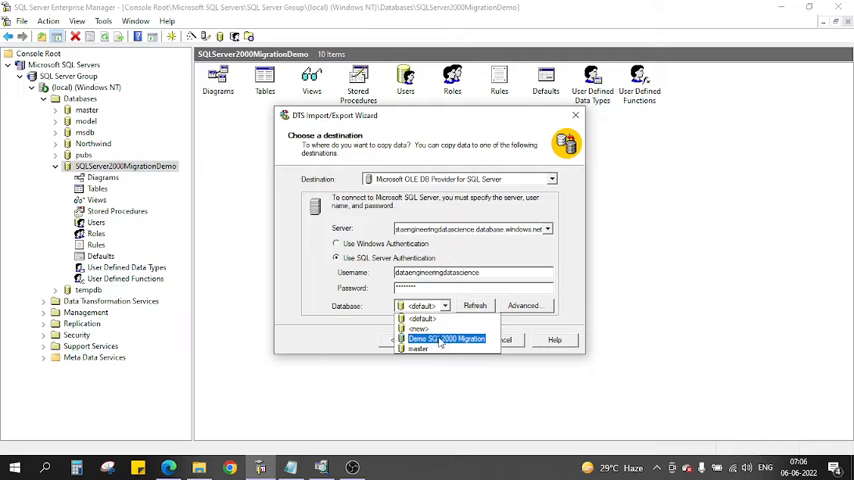
pyautogui.click(446, 338)
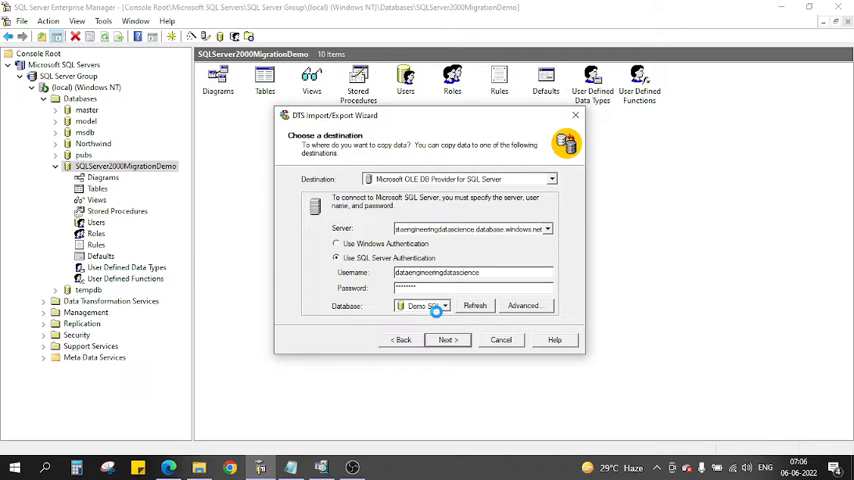
pyautogui.click(447, 339)
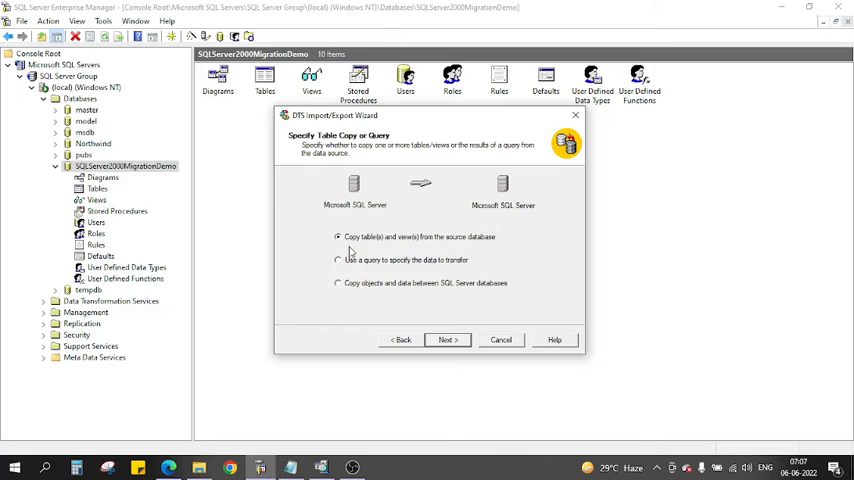
pyautogui.moveTo(446, 250)
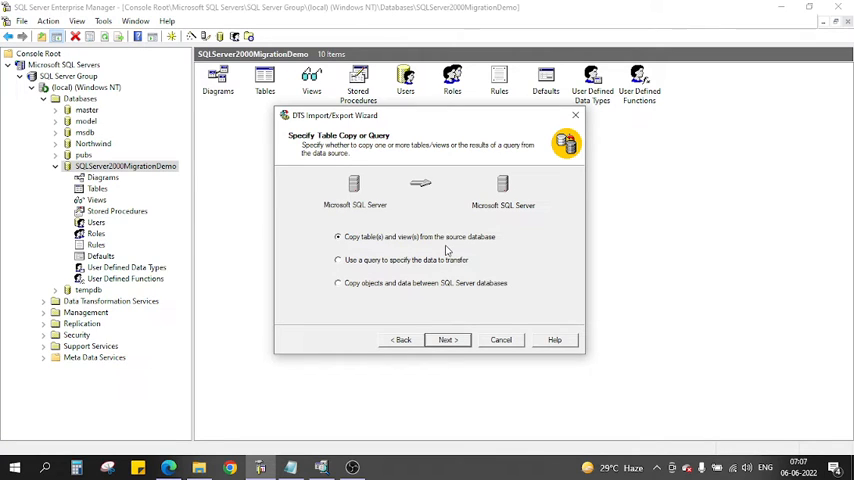
pyautogui.moveTo(377, 275)
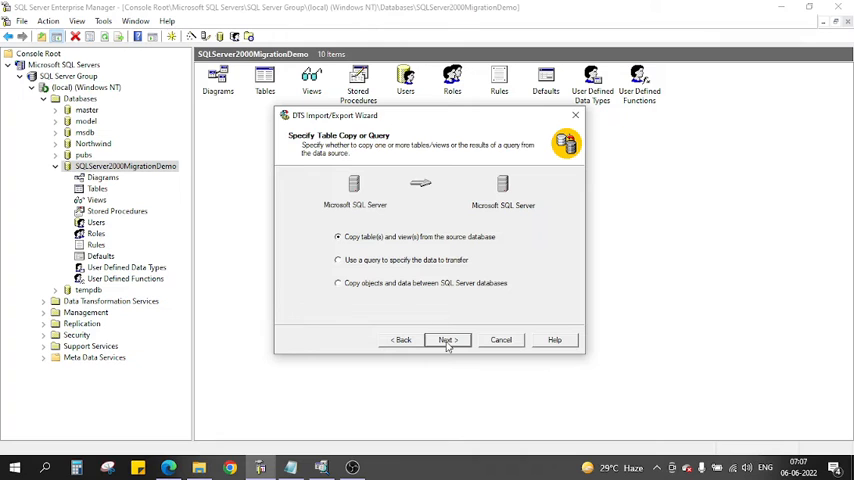
# Keep 'Copy table(s) and view(s) from the source database' selected and continue
pyautogui.click(446, 340)
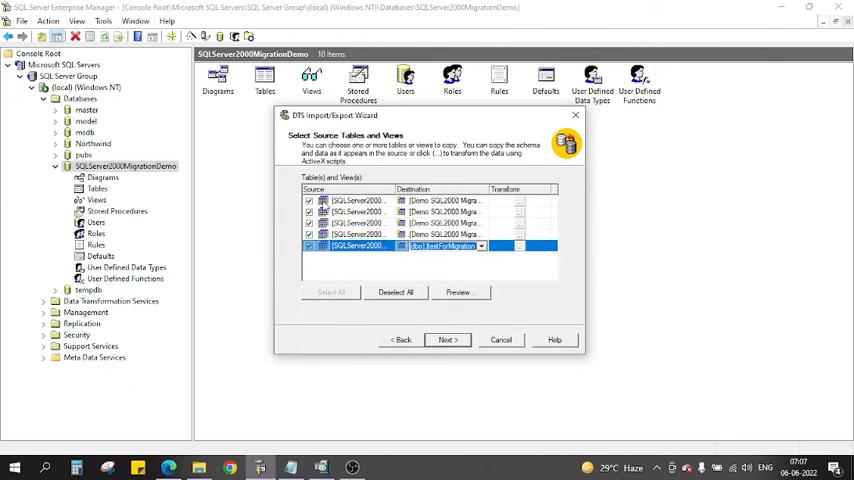
pyautogui.moveTo(407, 237)
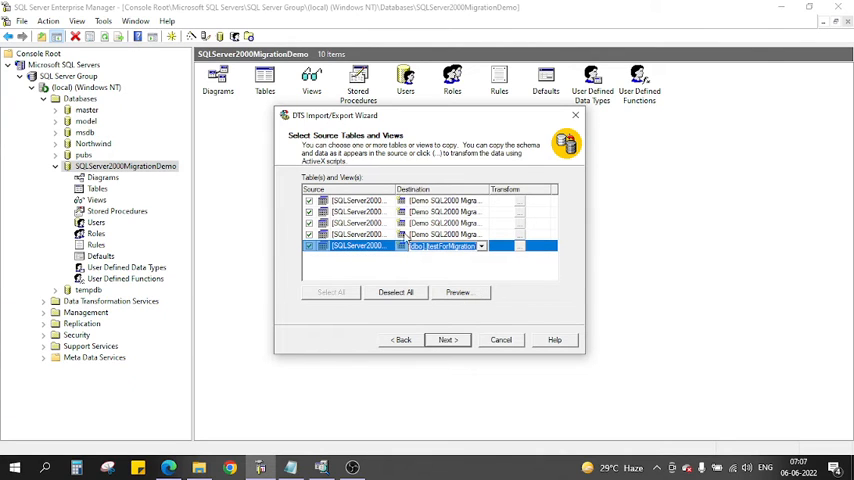
pyautogui.click(457, 292)
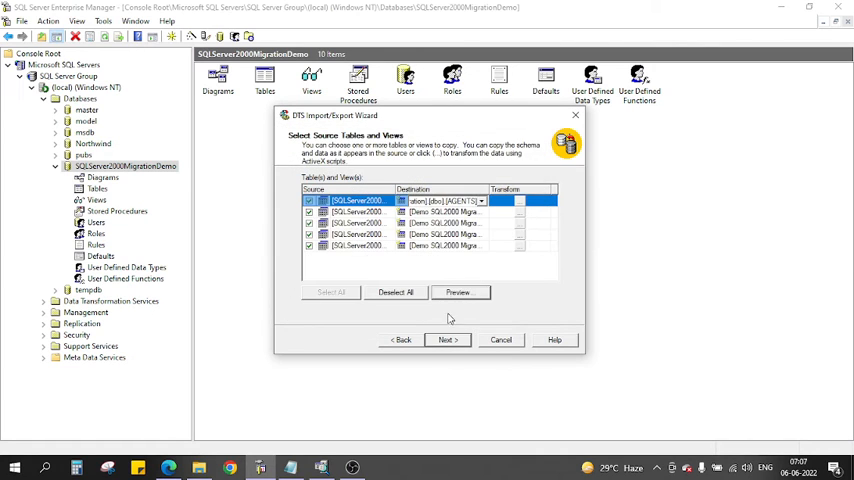
# Leave the copy set to Run immediately and advance to the Completing summary page
pyautogui.click(447, 340)
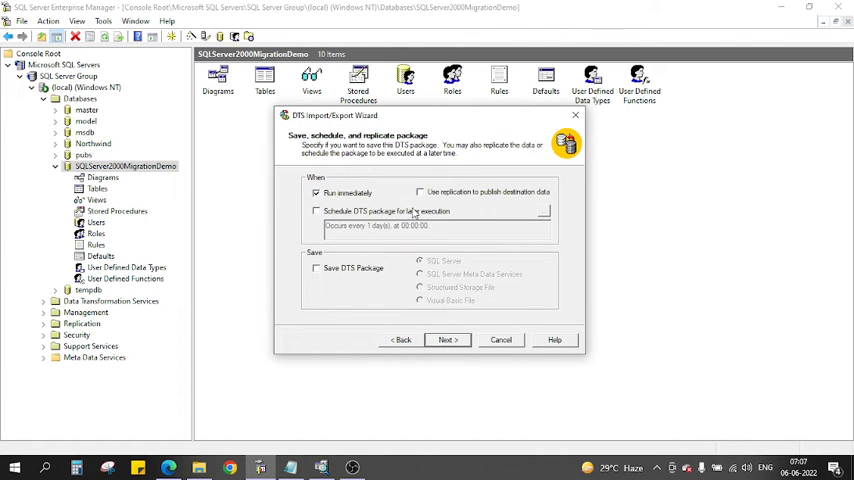
pyautogui.moveTo(350, 205)
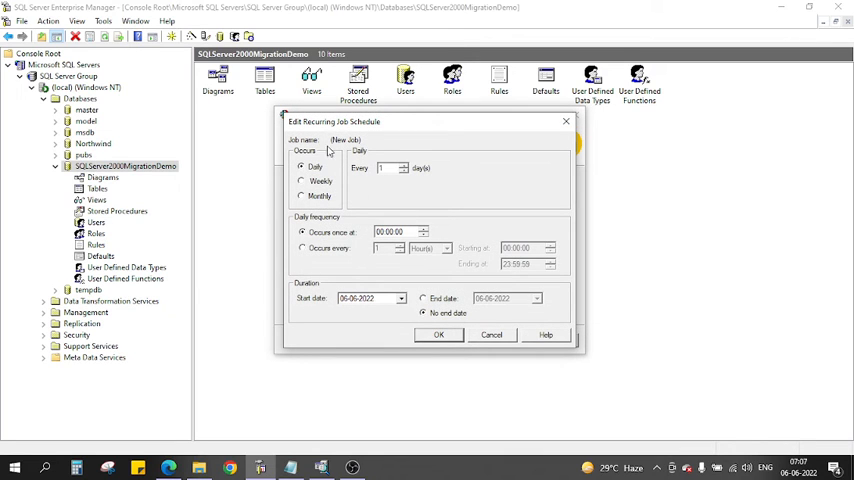
pyautogui.moveTo(382, 289)
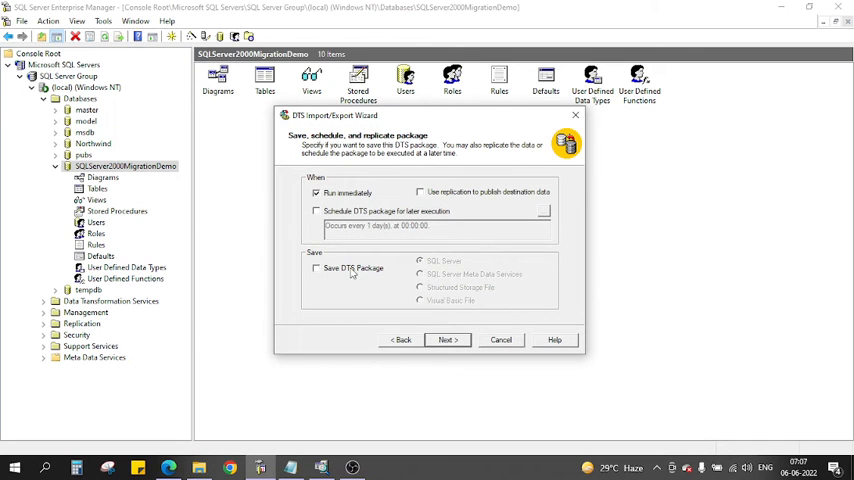
pyautogui.moveTo(428, 332)
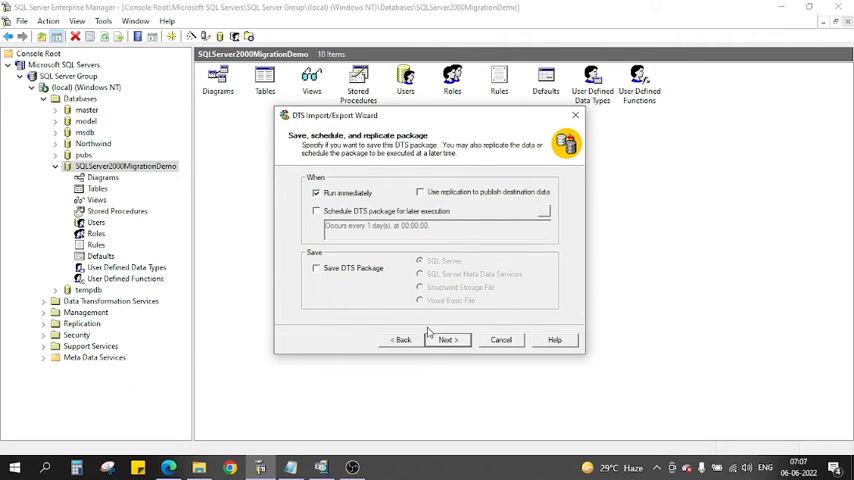
pyautogui.click(446, 339)
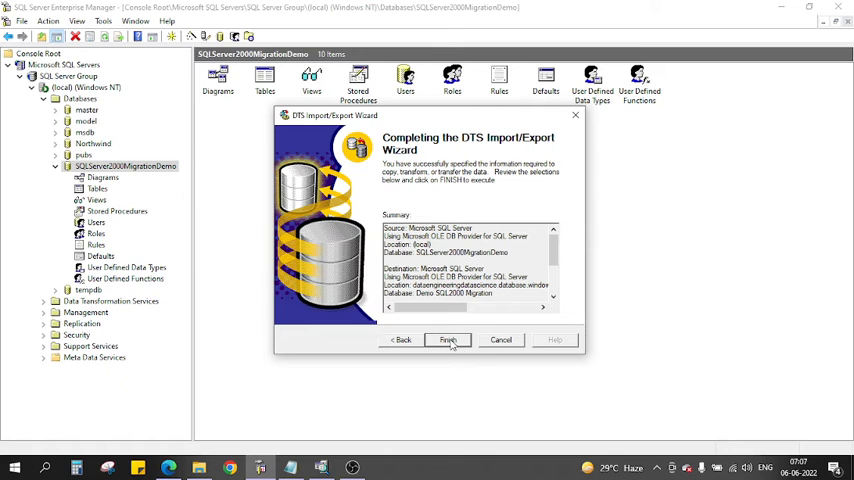
# Finish the wizard to copy five tables to Azure, confirming success and closing progress
pyautogui.click(447, 339)
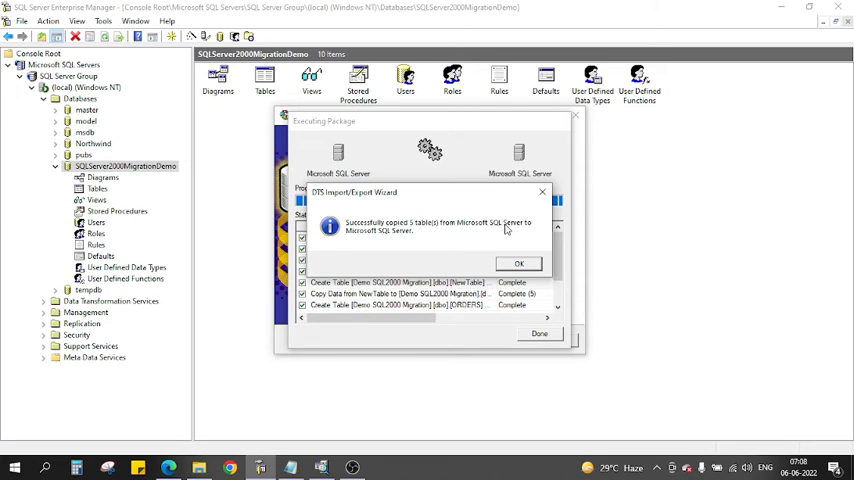
pyautogui.moveTo(400, 239)
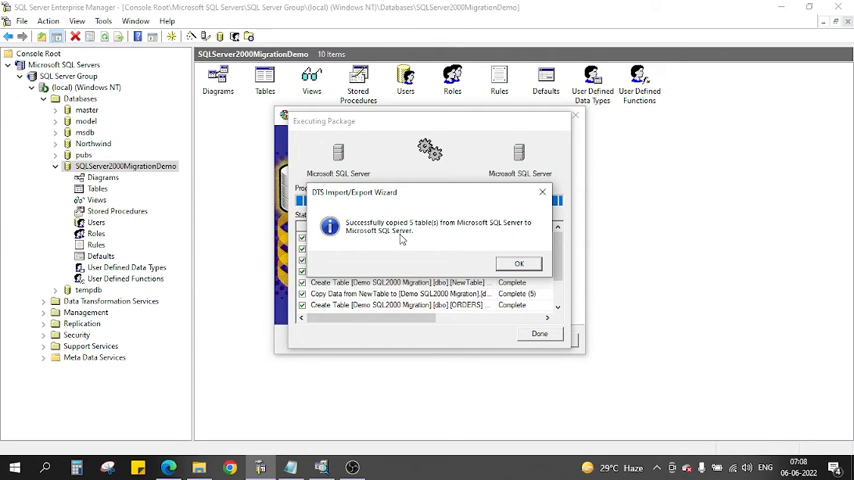
pyautogui.click(518, 263)
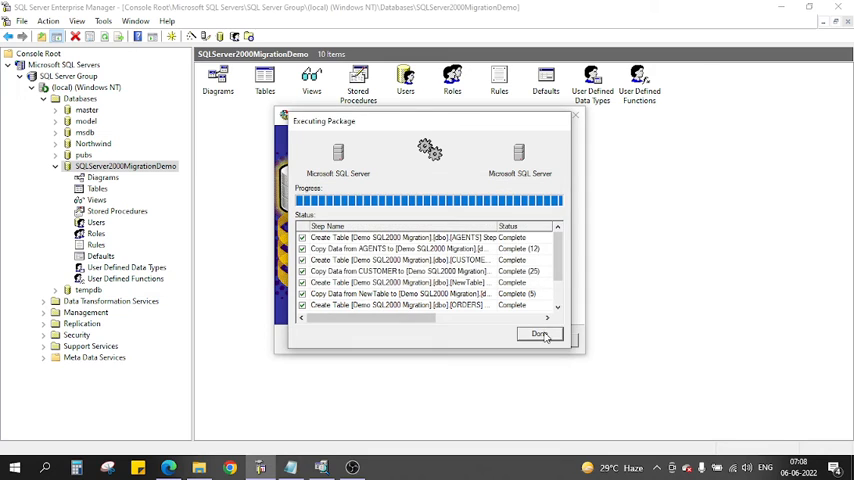
pyautogui.click(540, 333)
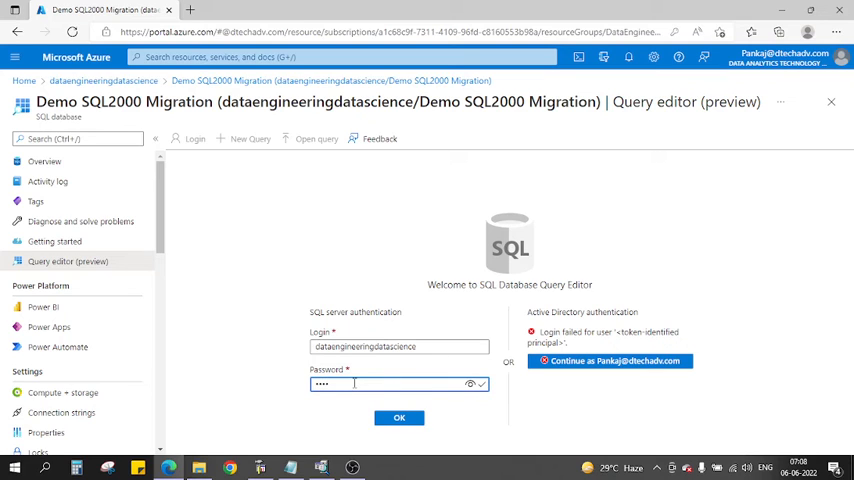
# Sign in with the SQL password and expand Tables: AGENTS, CUSTOMER, NewTable, ORDERS, testForMigration
pyautogui.click(399, 417)
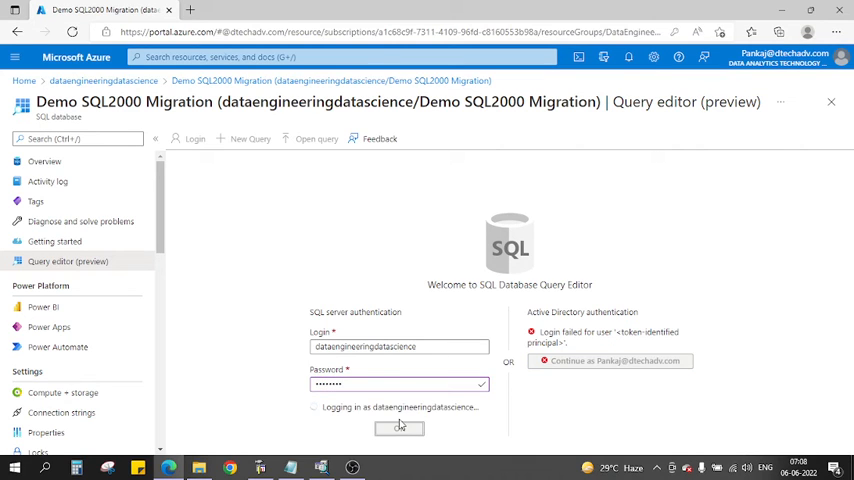
pyautogui.click(399, 428)
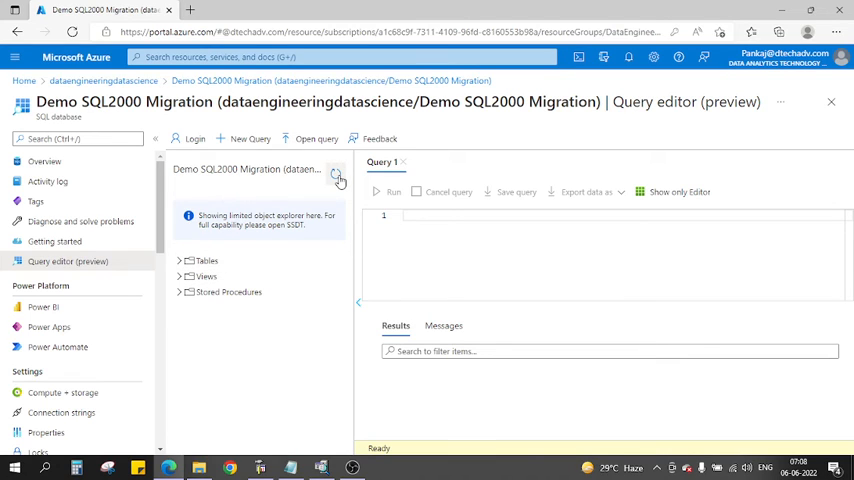
pyautogui.click(179, 261)
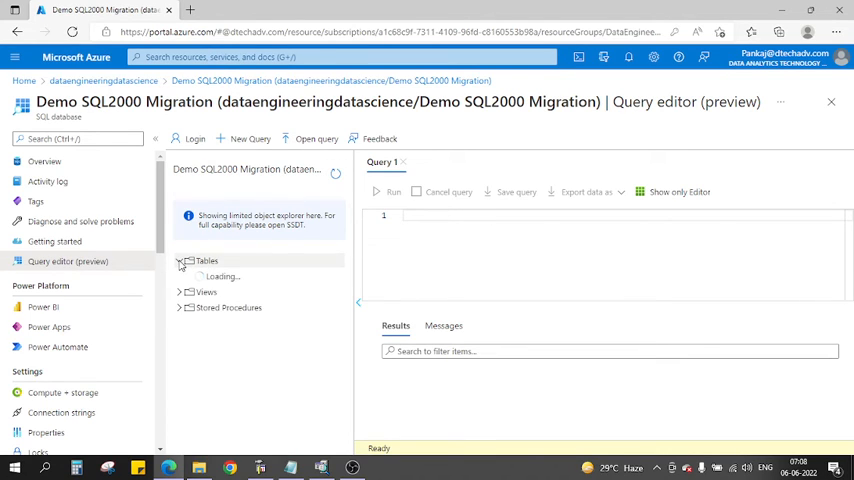
pyautogui.click(179, 260)
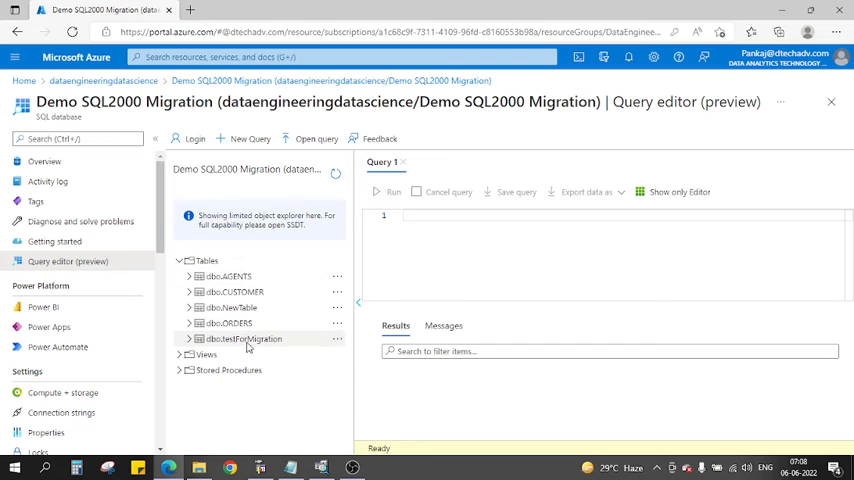
pyautogui.click(465, 245)
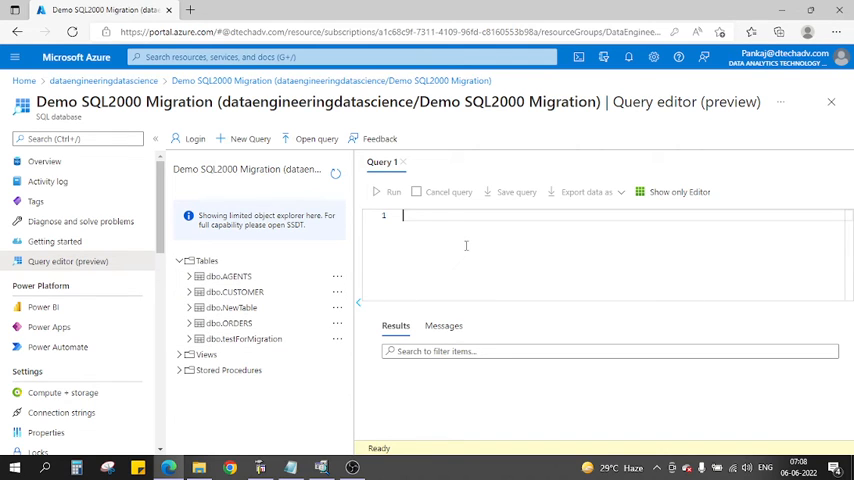
# Run SELECT * on AGENTS, then NewTable, showing rows Pankaj, Lenzy, Test, NewDataforTesting, AfterGateway
pyautogui.write('Select * from a')
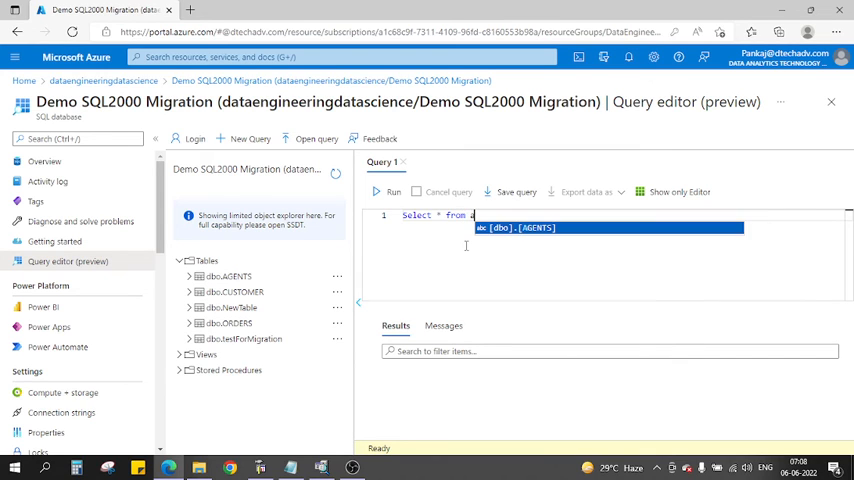
pyautogui.click(392, 191)
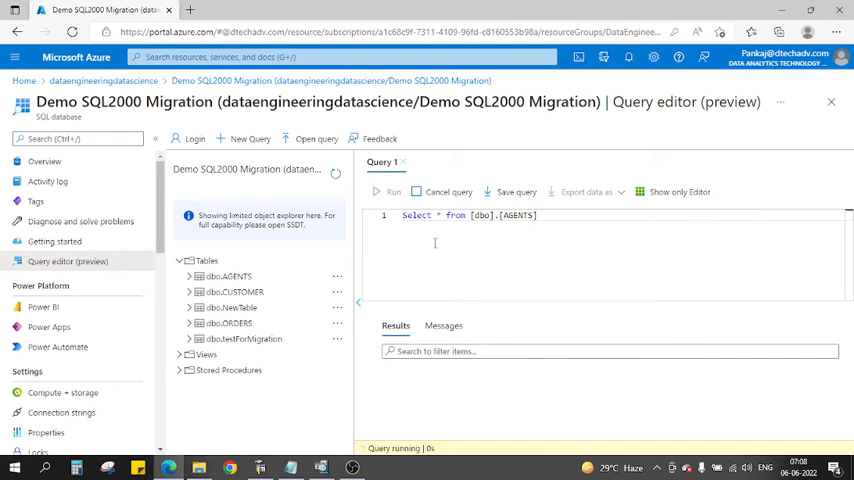
pyautogui.click(388, 192)
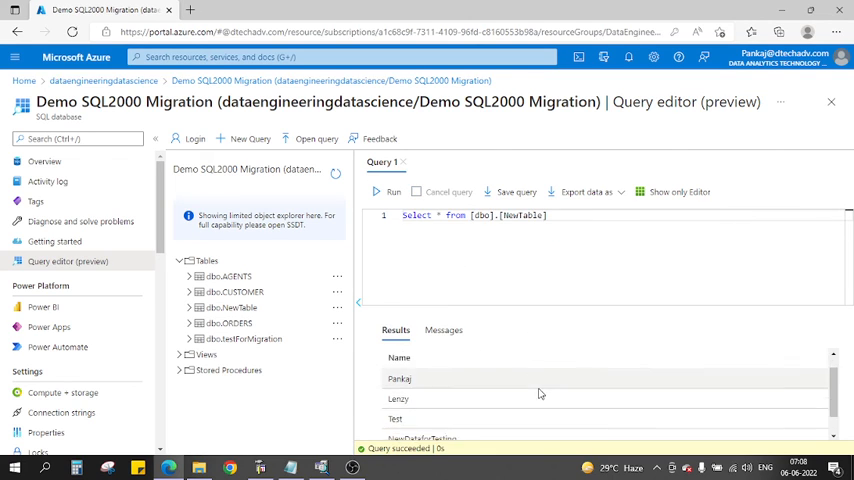
pyautogui.scroll(-3)
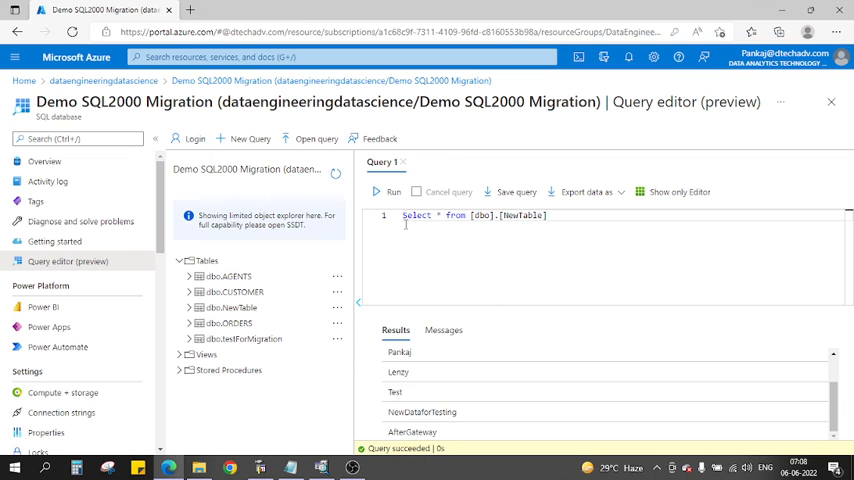